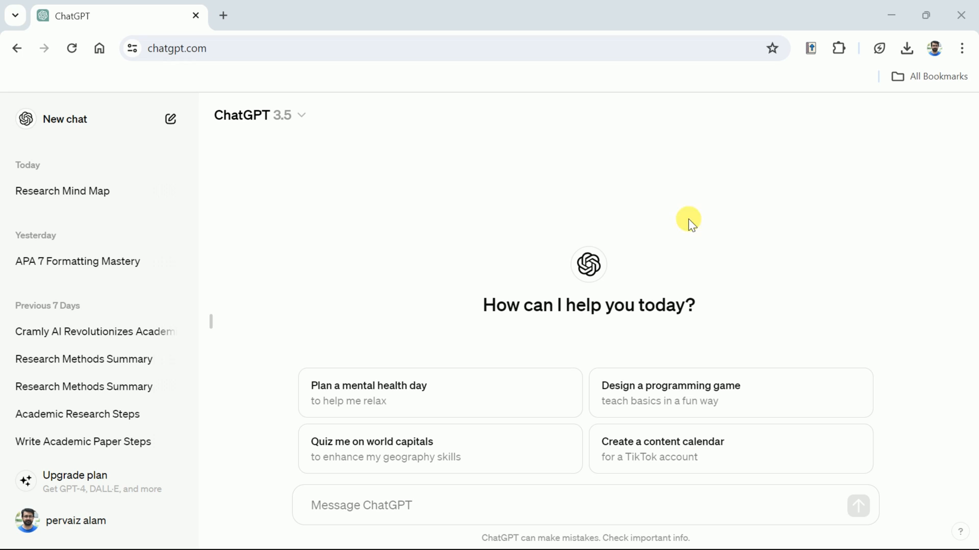
{"action": "mouse_move", "coordinate": [510, 333]}
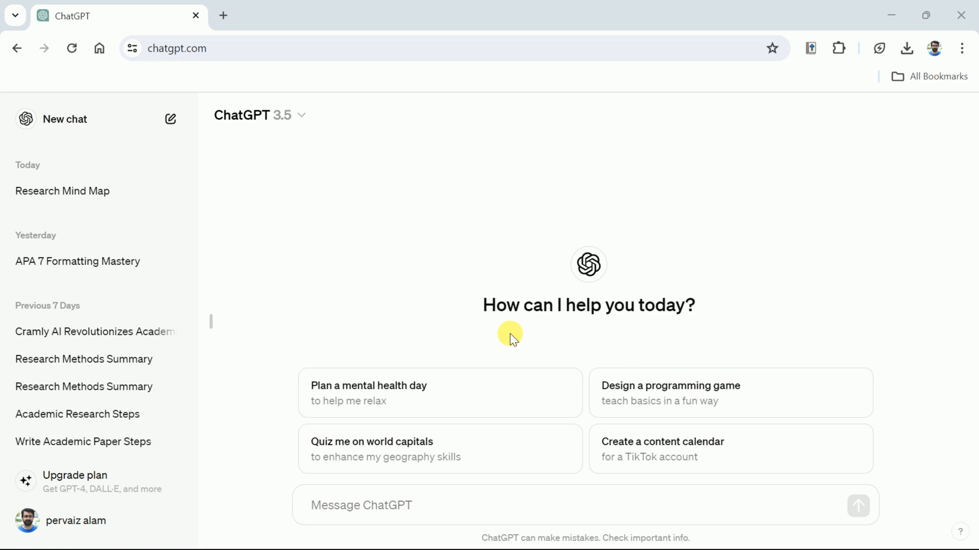
{"action": "mouse_move", "coordinate": [530, 345]}
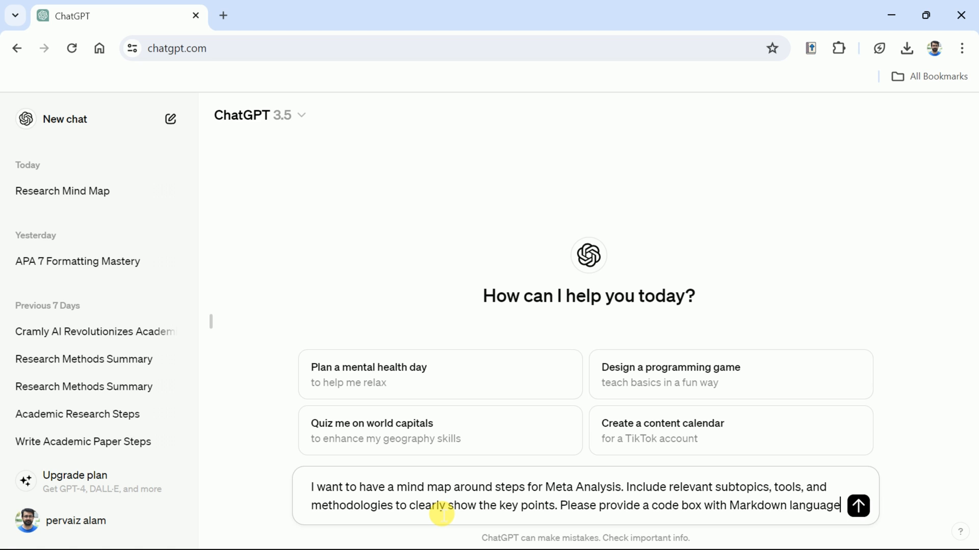
{"action": "mouse_move", "coordinate": [522, 509]}
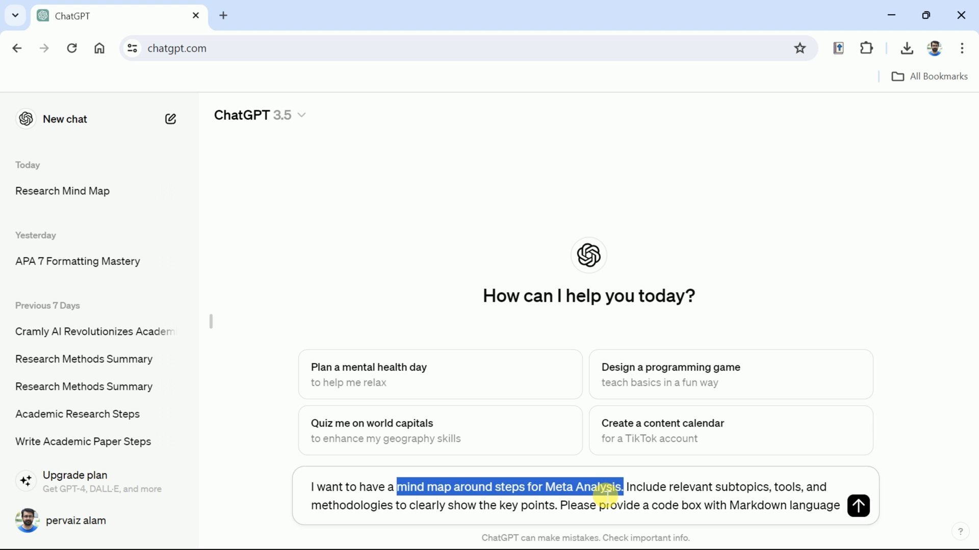
Draft a prompt asking for a Meta Analysis steps mind map as a Markdown code box.
{"action": "left_click", "coordinate": [624, 488]}
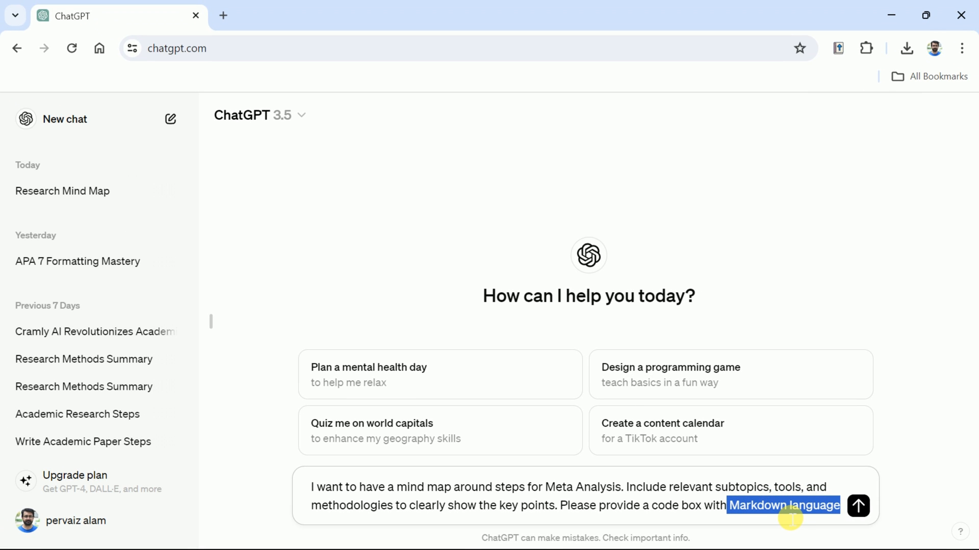
{"action": "mouse_move", "coordinate": [801, 524]}
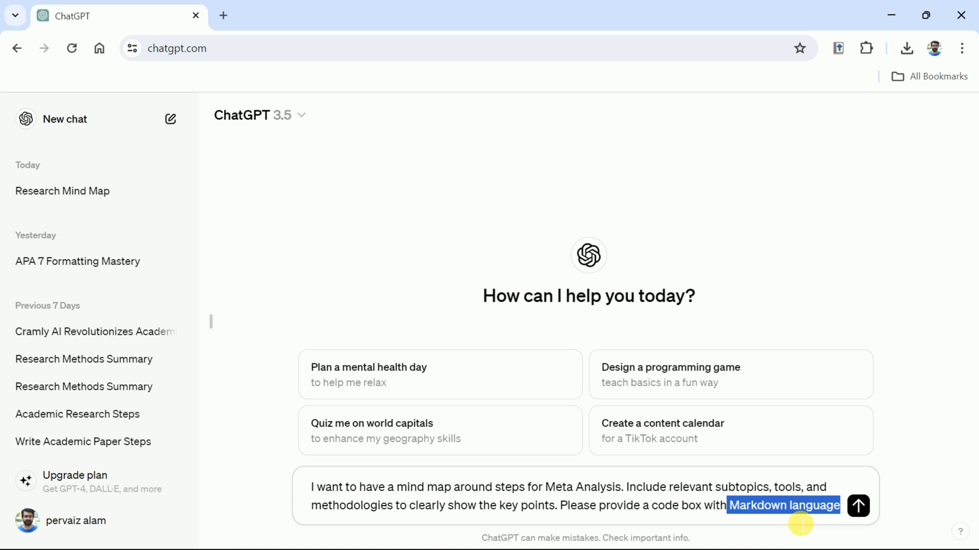
{"action": "mouse_move", "coordinate": [907, 521]}
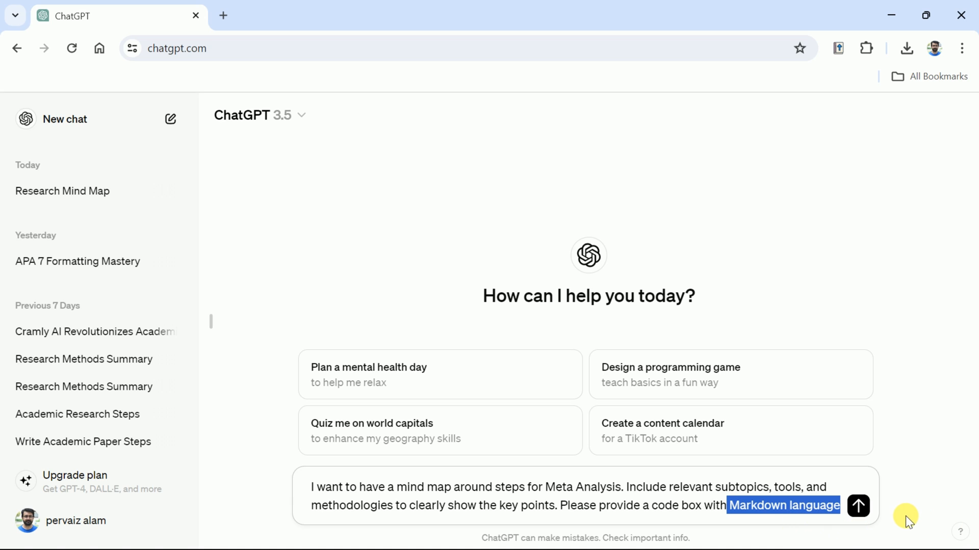
{"action": "mouse_move", "coordinate": [867, 516]}
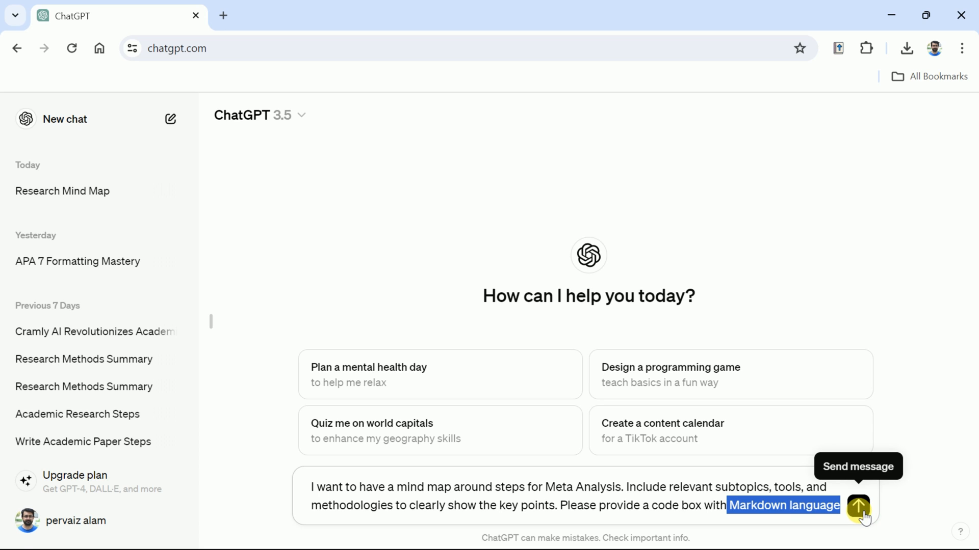
Send the prompt and review ChatGPT's Meta-Analysis Steps Markdown code box.
{"action": "left_click", "coordinate": [857, 506]}
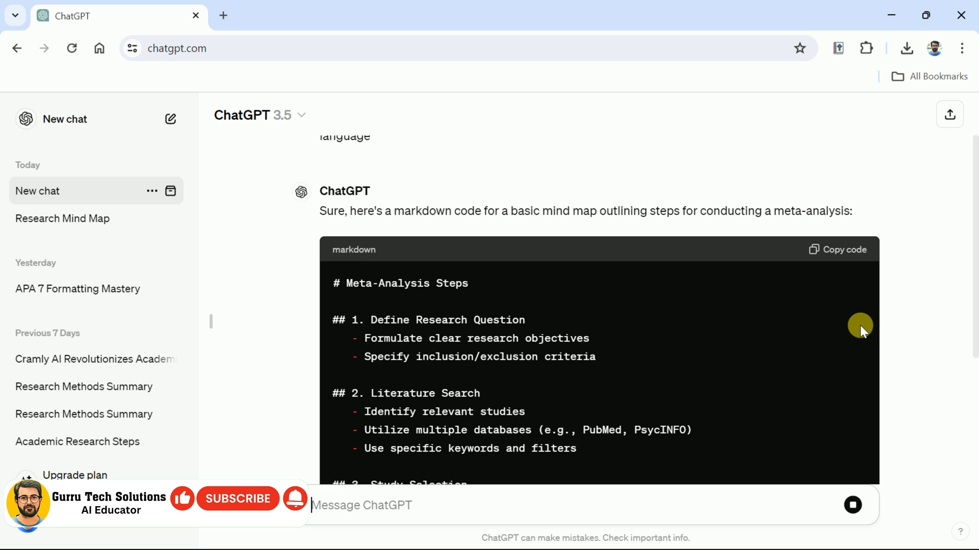
{"action": "scroll", "scroll_direction": "down", "scroll_amount": 3}
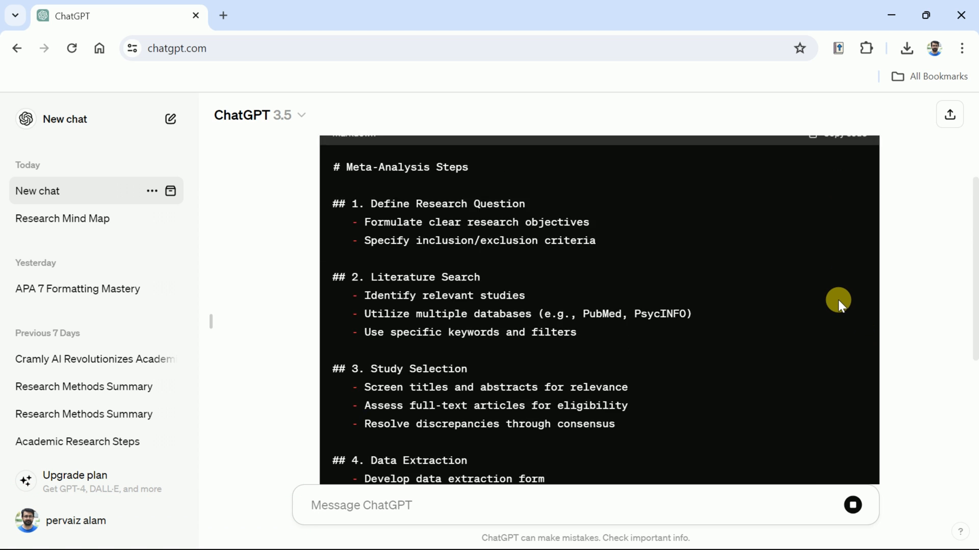
{"action": "scroll", "scroll_direction": "down", "scroll_amount": 3}
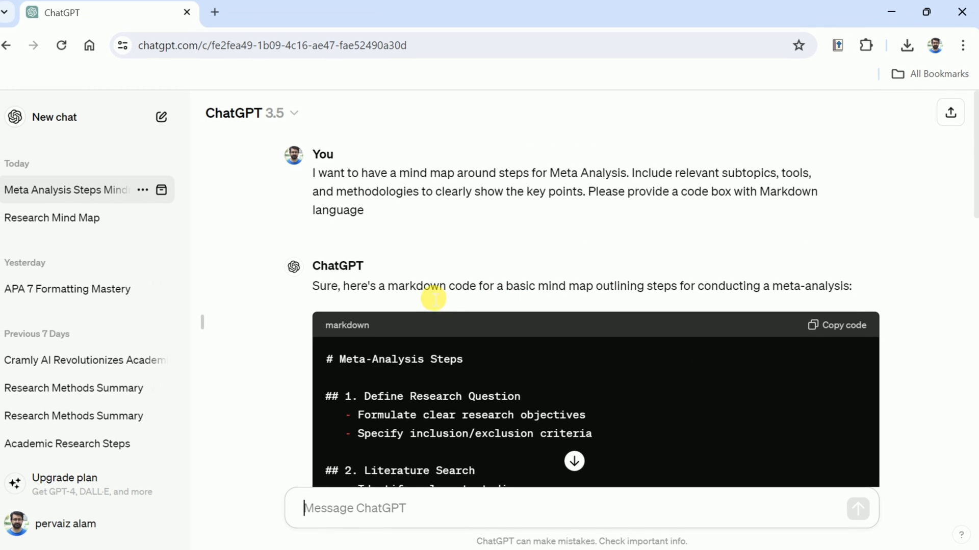
{"action": "double_click", "coordinate": [417, 285]}
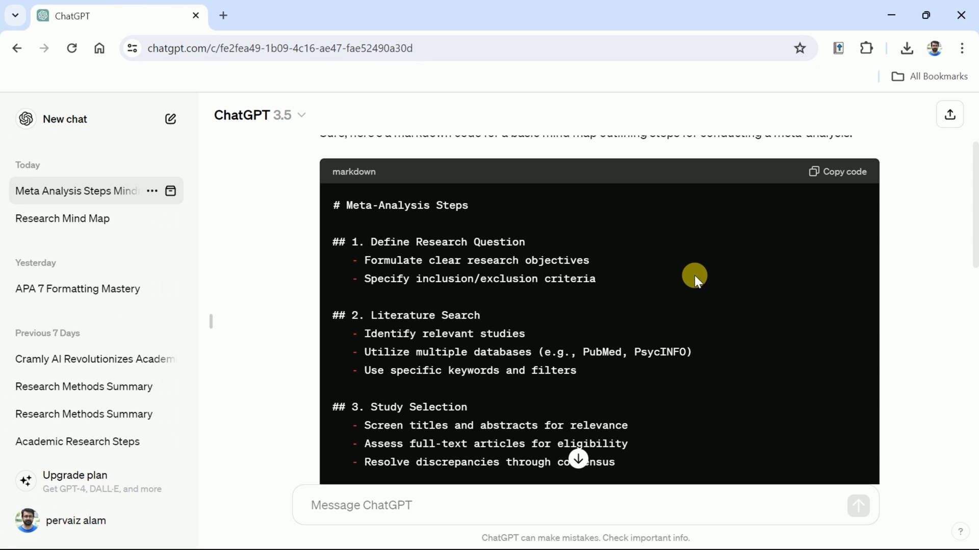
{"action": "mouse_move", "coordinate": [223, 17]}
{"action": "type", "text": "dillinger io"}
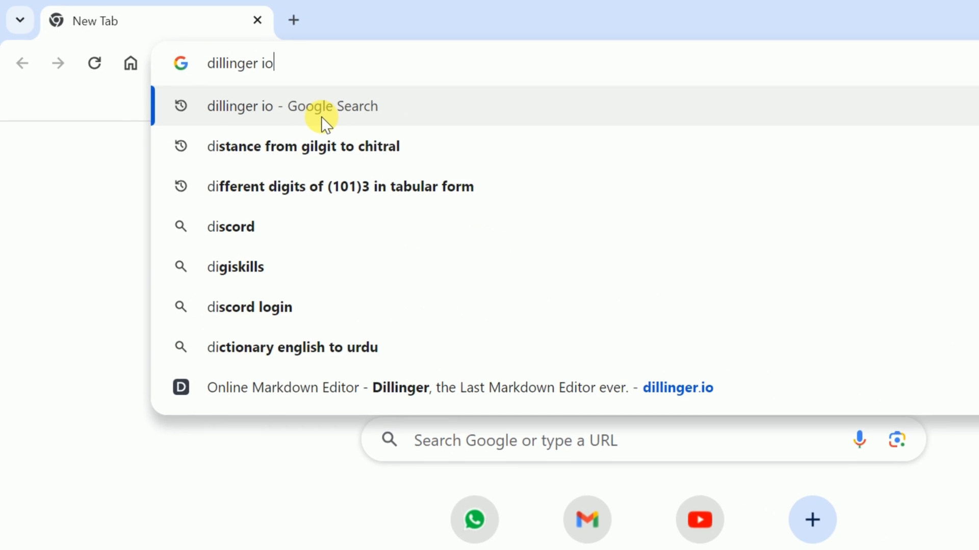
Search 'dillinger io' in Chrome and go to the Dillinger.io editor.
{"action": "left_click", "coordinate": [290, 106]}
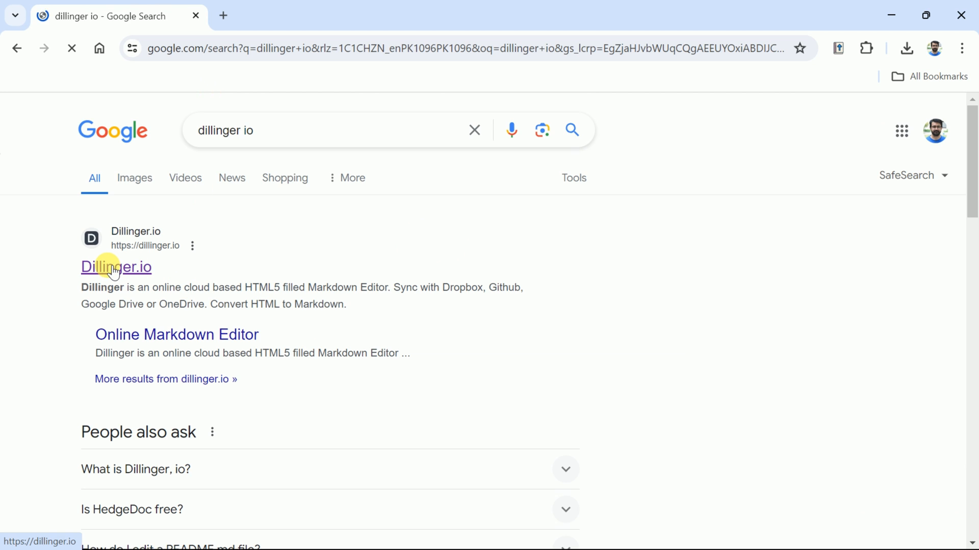
{"action": "left_click", "coordinate": [116, 266]}
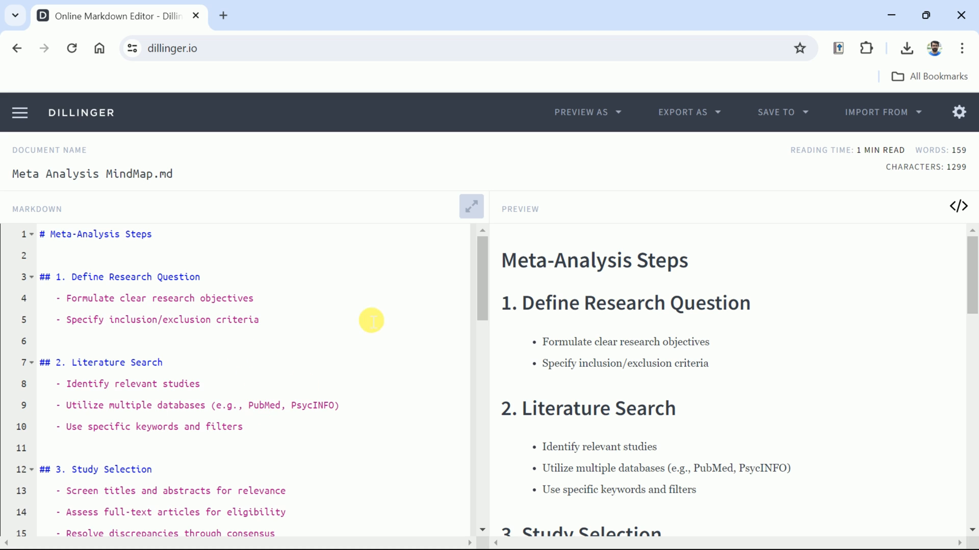
Export Meta Analysis MindMap.md as Markdown, confirm the download, and start a new tab.
{"action": "scroll", "scroll_direction": "down", "scroll_amount": 3}
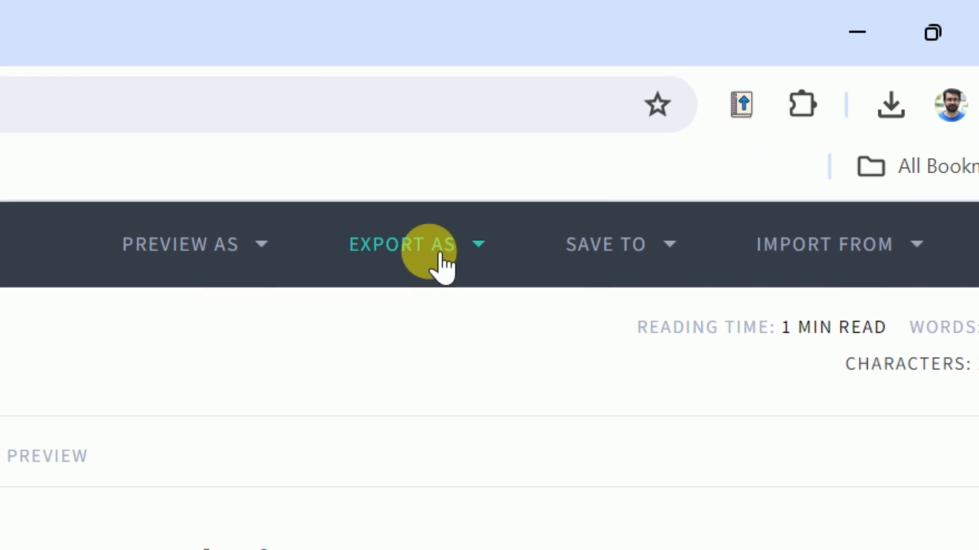
{"action": "left_click", "coordinate": [402, 244]}
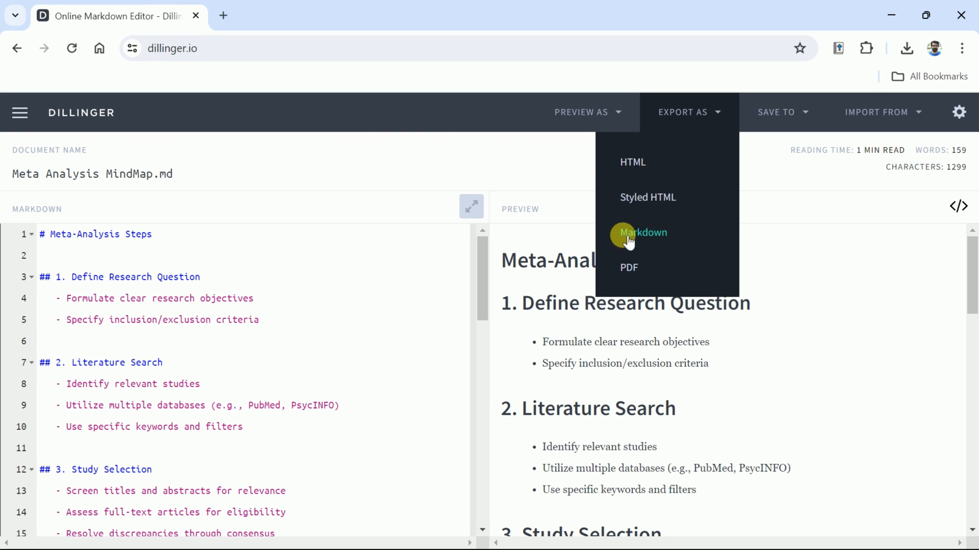
{"action": "left_click", "coordinate": [643, 233]}
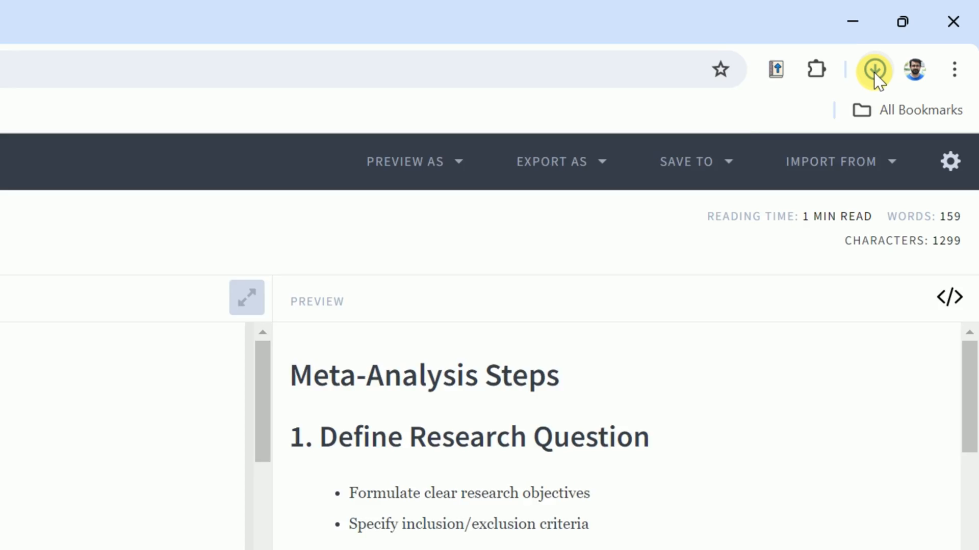
{"action": "left_click", "coordinate": [875, 68]}
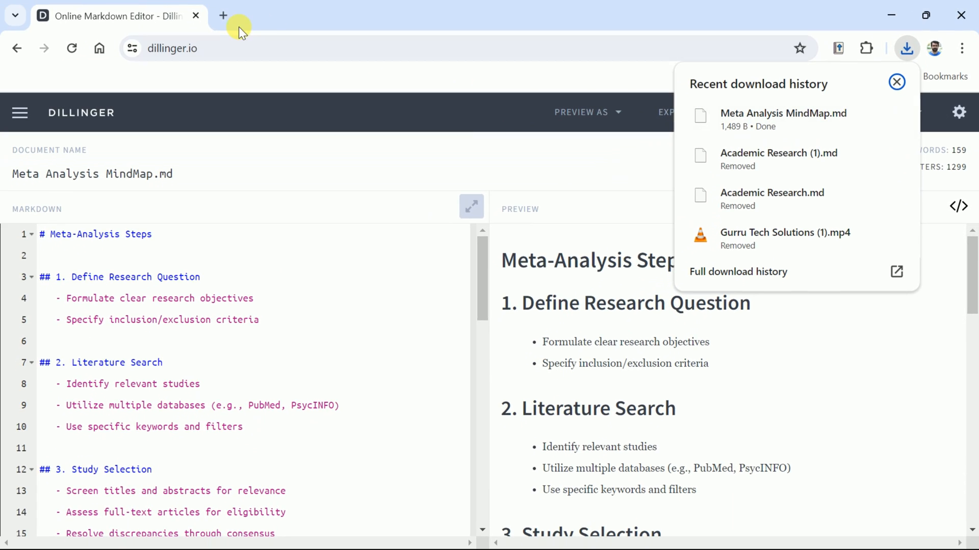
{"action": "left_click", "coordinate": [223, 16]}
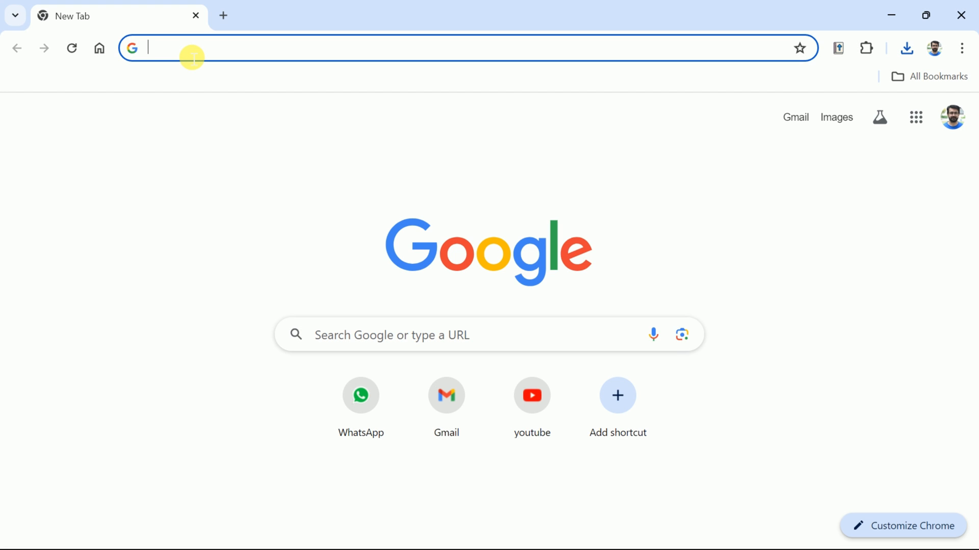
Find the xmind.app site via search, browse it, then minimize Chrome to the desktop.
{"action": "type", "text": "x"}
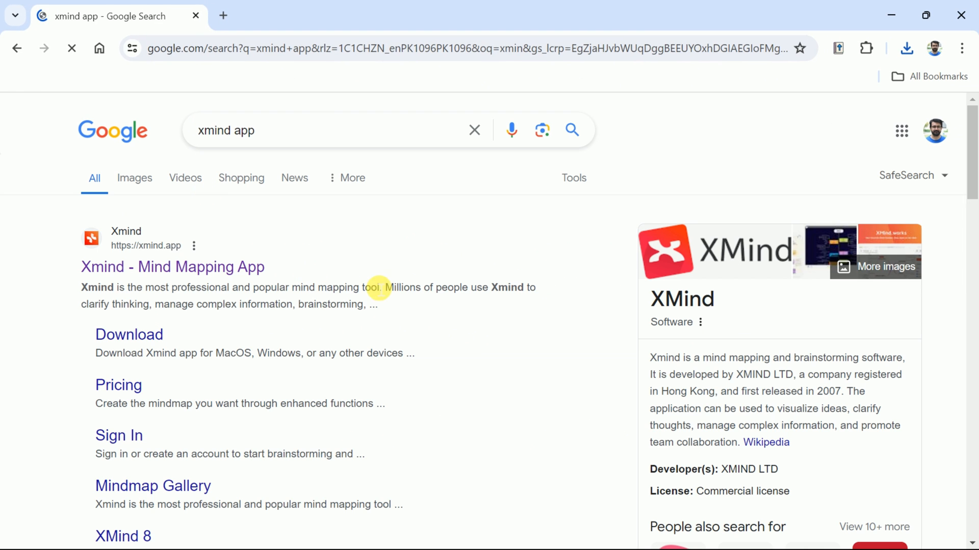
{"action": "left_click", "coordinate": [174, 267]}
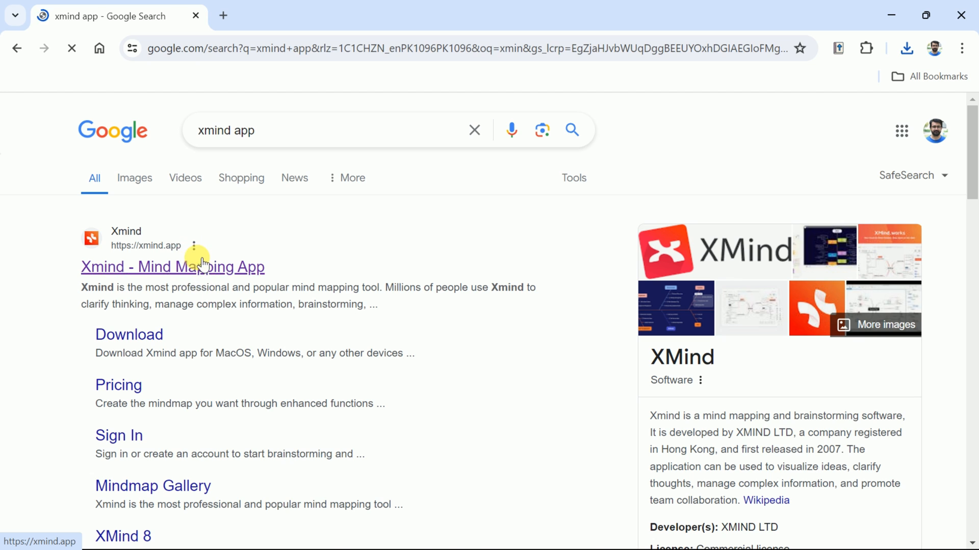
{"action": "left_click", "coordinate": [173, 266]}
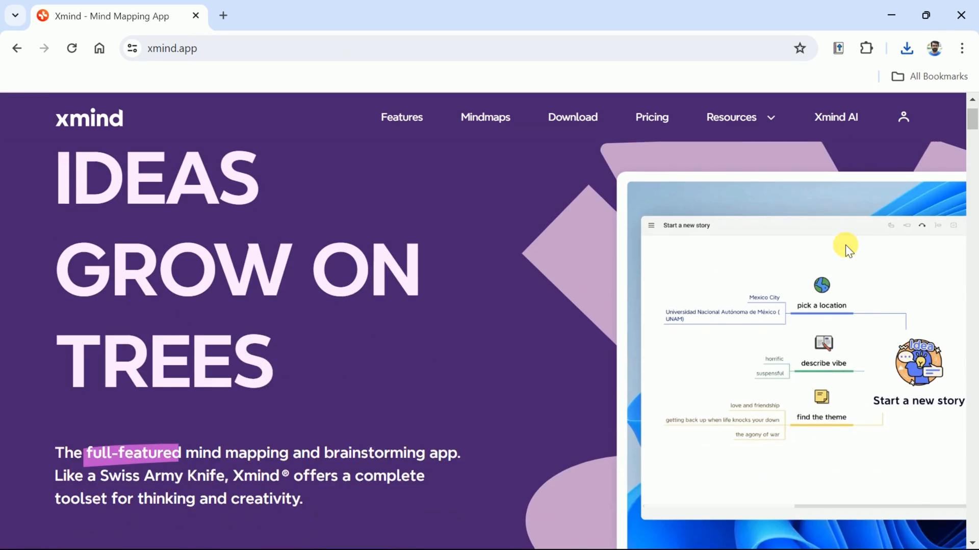
{"action": "scroll", "scroll_direction": "down", "scroll_amount": 3}
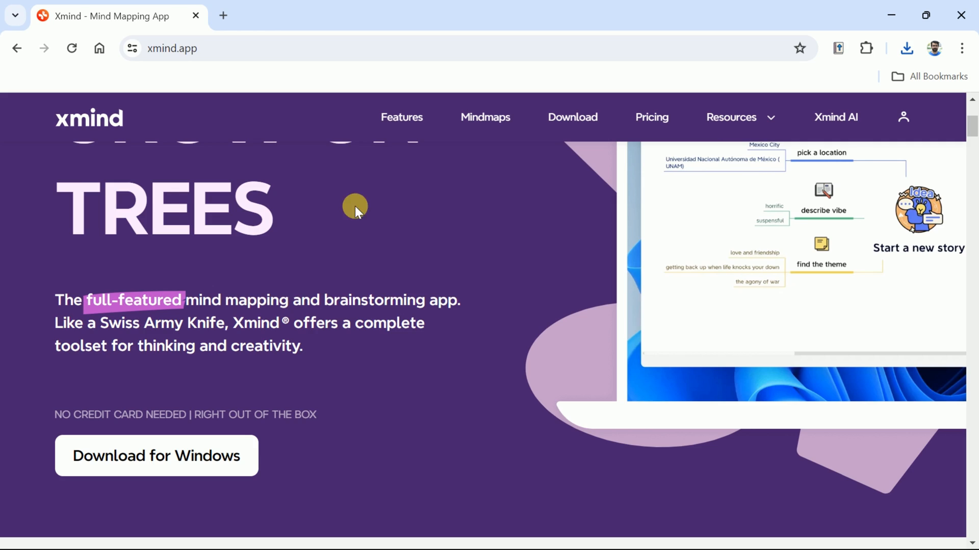
{"action": "left_click", "coordinate": [156, 456]}
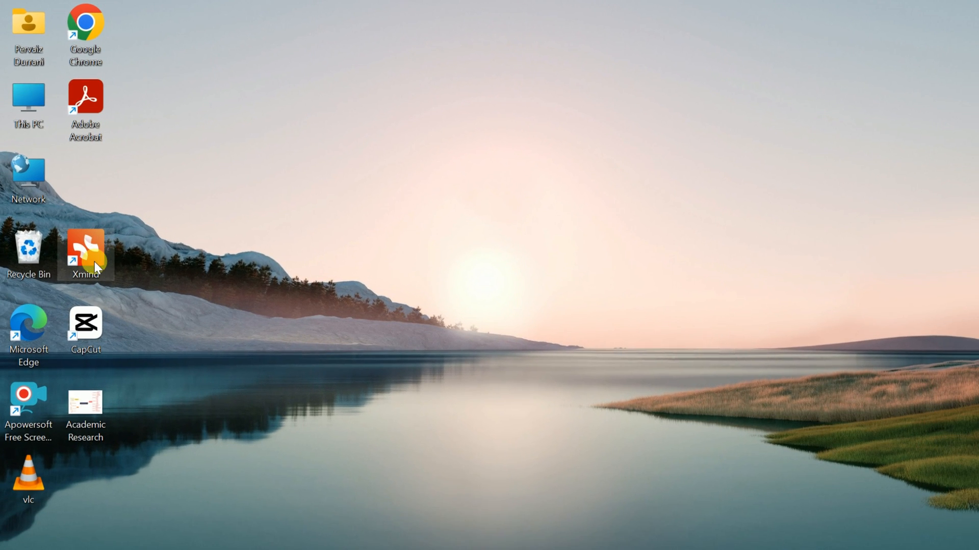
Launch Xmind from the desktop shortcut, create a map from the basic Mind Map template, and reach the main menu.
{"action": "double_click", "coordinate": [85, 253]}
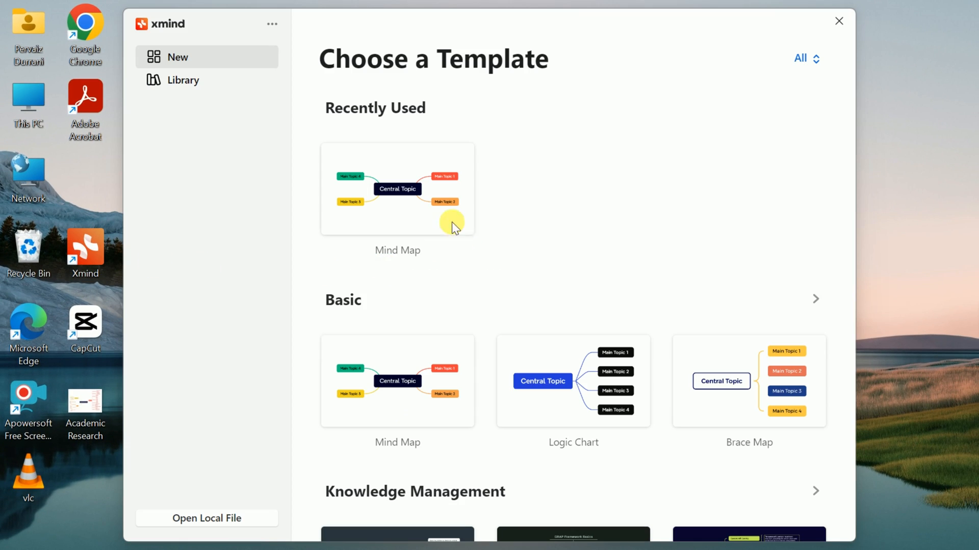
{"action": "mouse_move", "coordinate": [484, 165]}
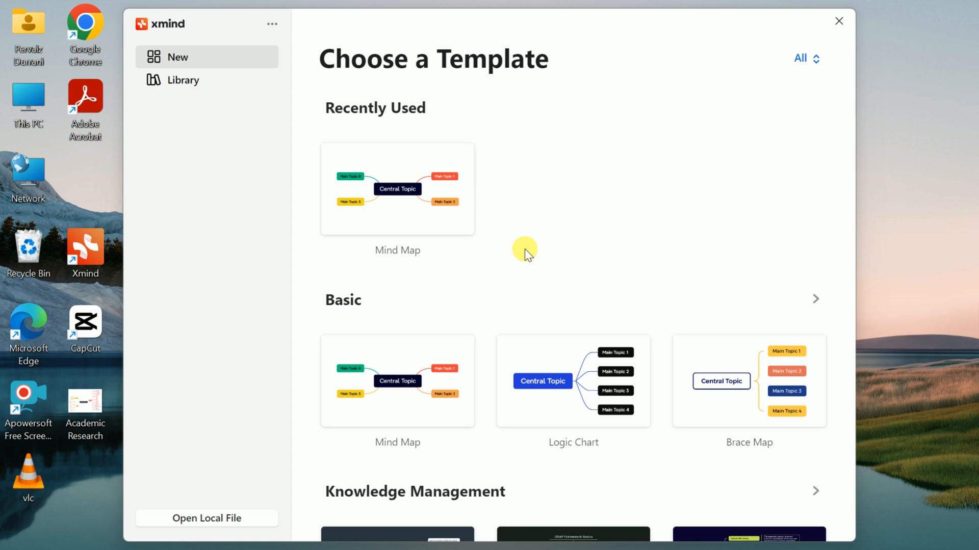
{"action": "scroll", "scroll_direction": "down", "scroll_amount": 3}
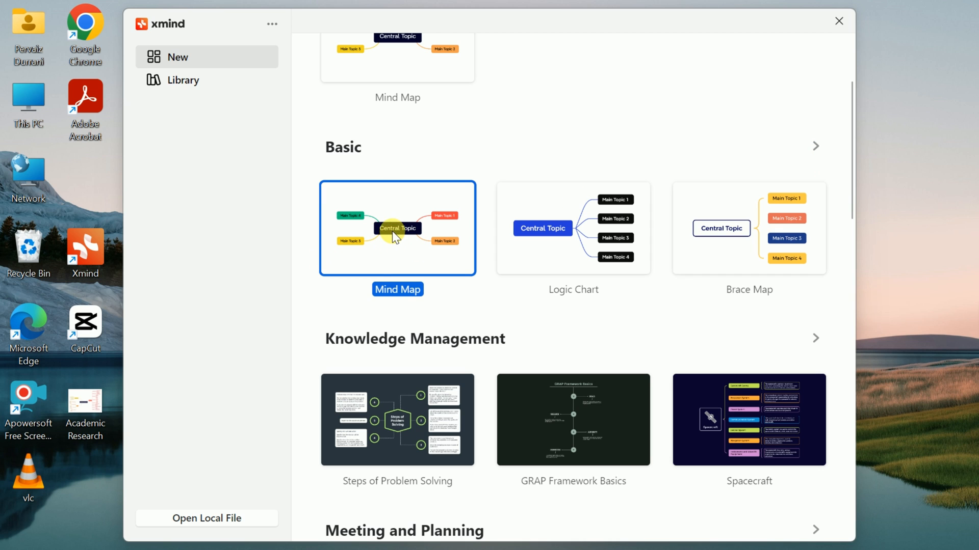
{"action": "left_click", "coordinate": [838, 20]}
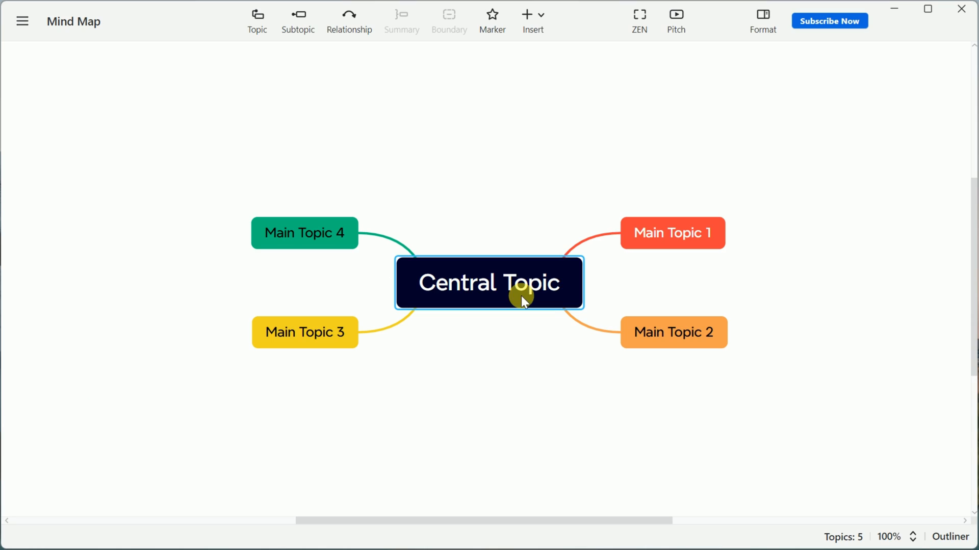
{"action": "left_click", "coordinate": [763, 15]}
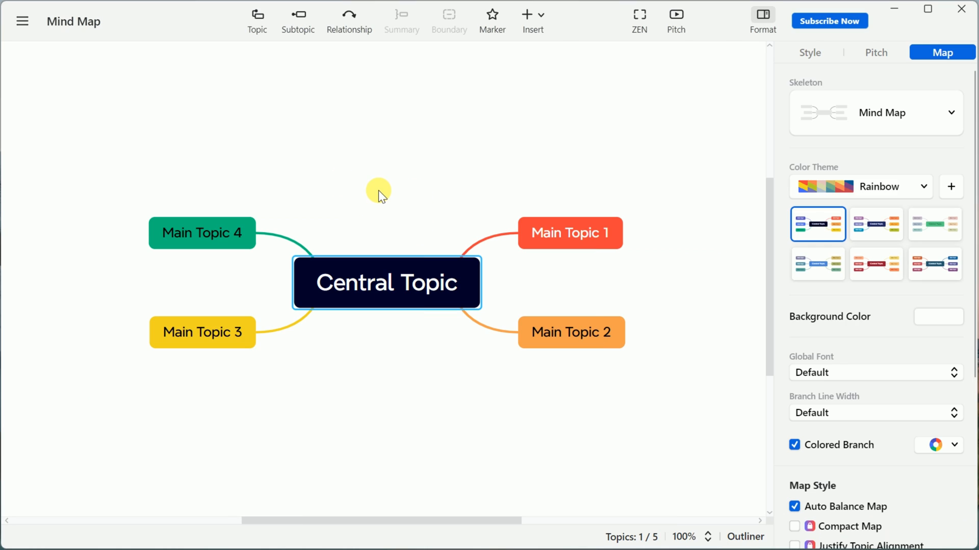
{"action": "mouse_move", "coordinate": [660, 328]}
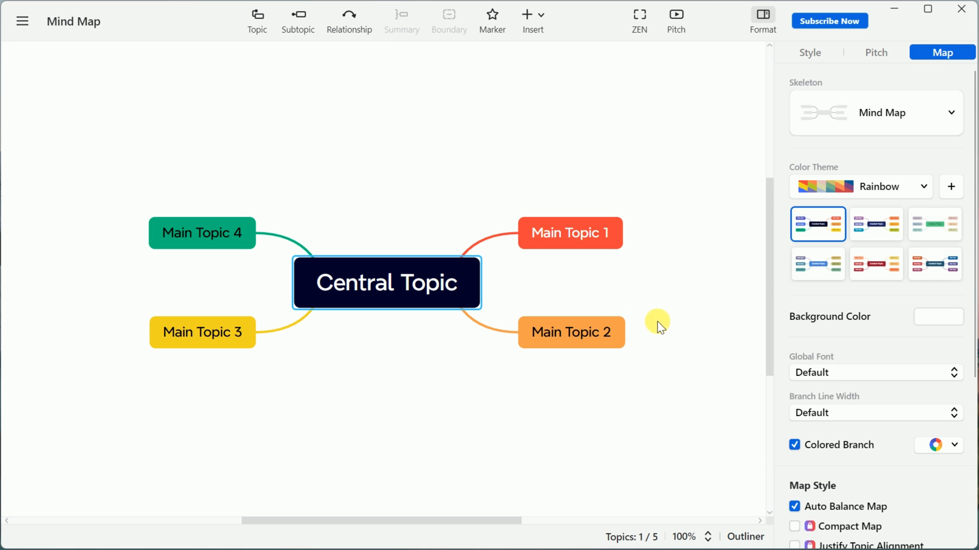
{"action": "left_click", "coordinate": [22, 20]}
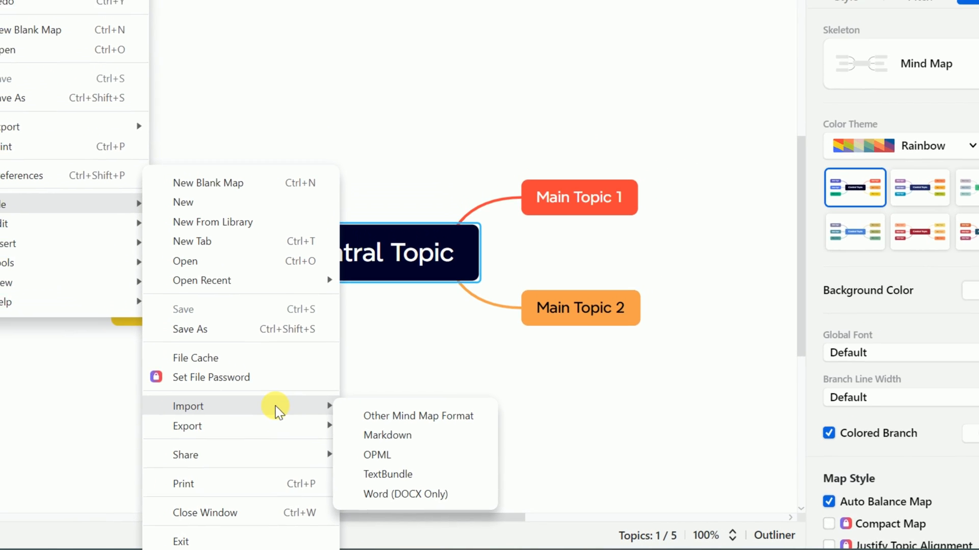
Import Meta Analysis MindMap.md from Downloads as Markdown to build the Meta-Analysis Steps map.
{"action": "left_click", "coordinate": [387, 435]}
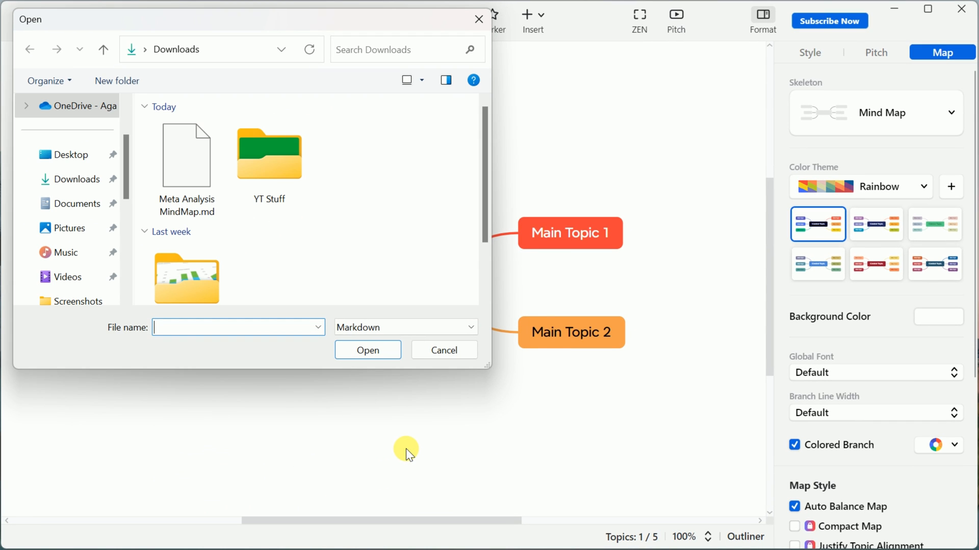
{"action": "left_click", "coordinate": [78, 180]}
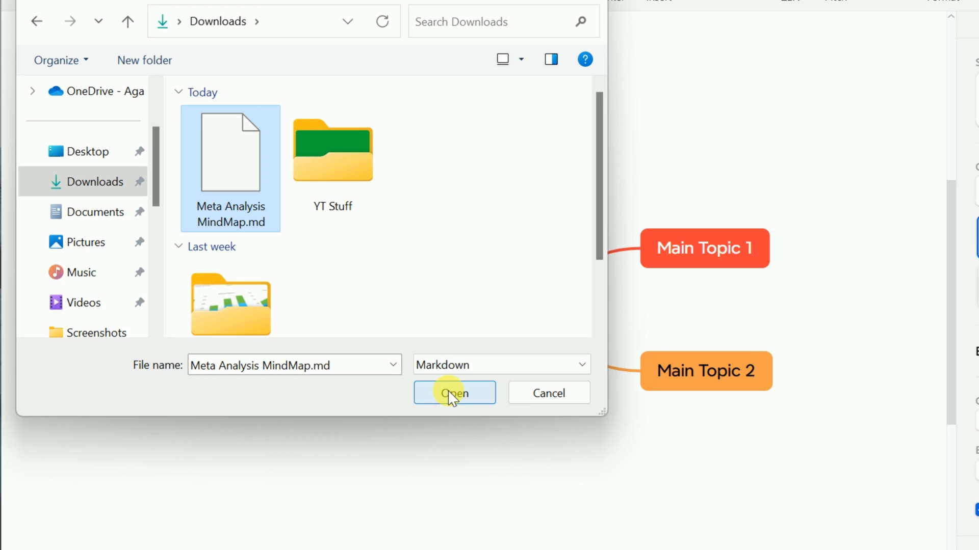
{"action": "left_click", "coordinate": [454, 394]}
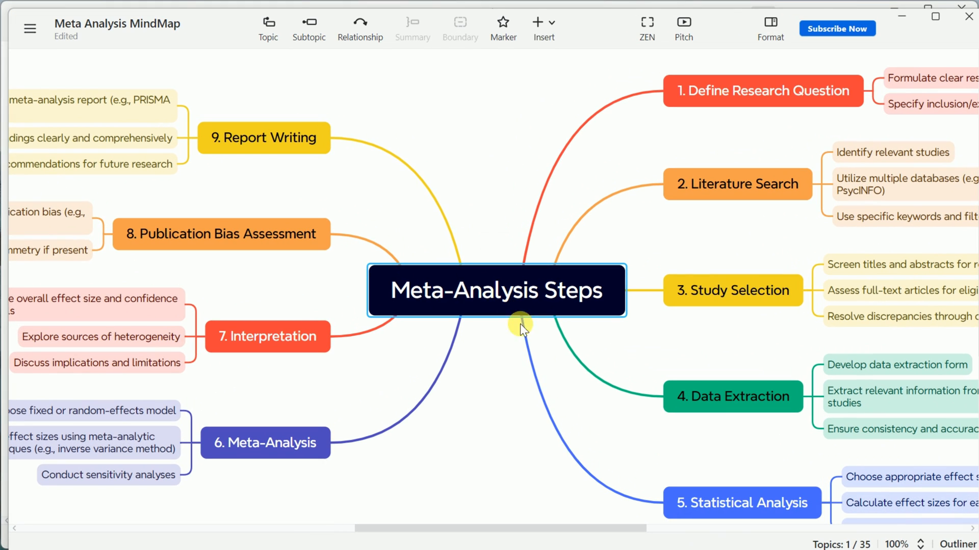
{"action": "mouse_move", "coordinate": [614, 446]}
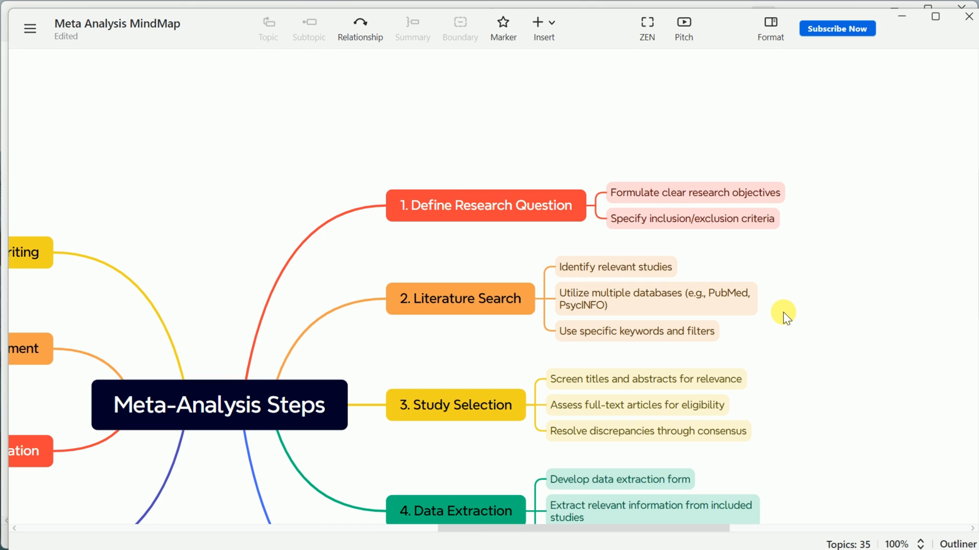
{"action": "left_click", "coordinate": [485, 90]}
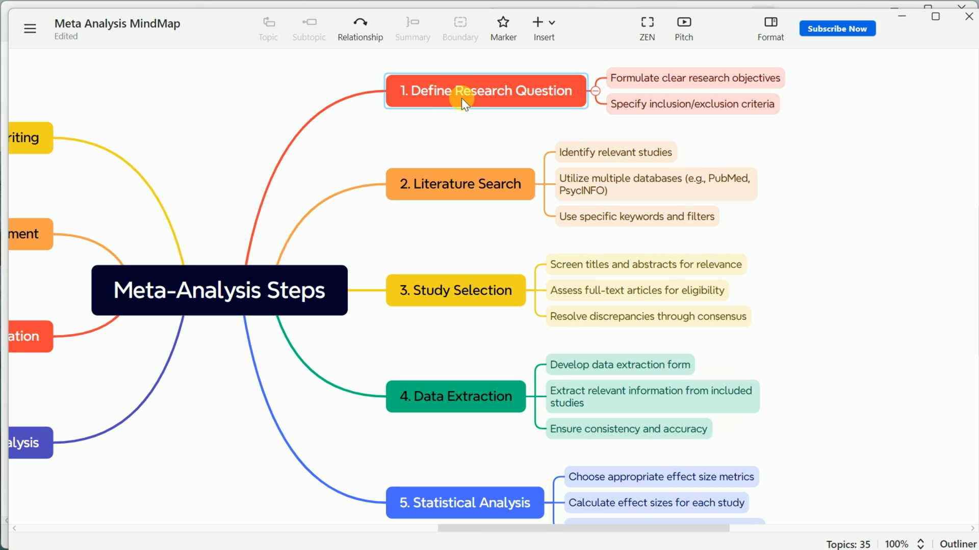
{"action": "left_click", "coordinate": [456, 291]}
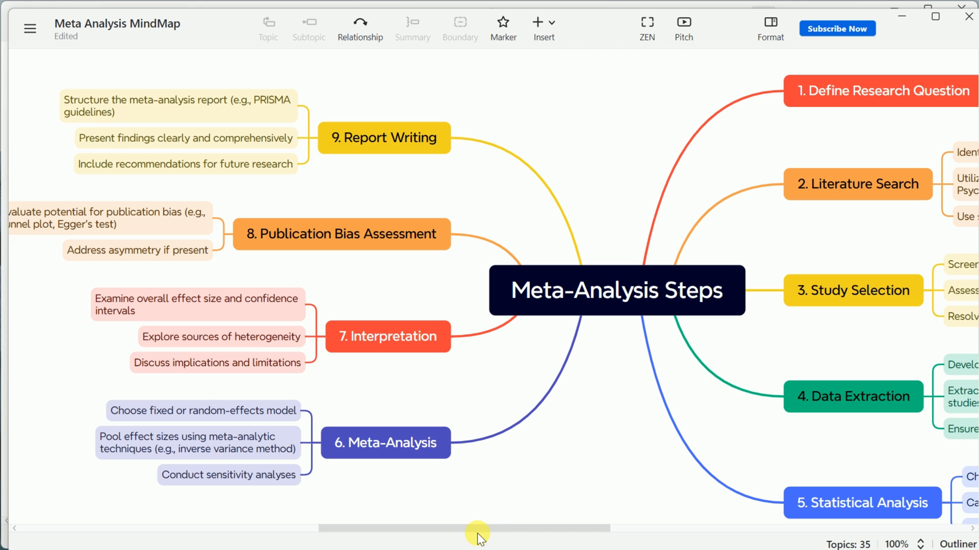
{"action": "left_click_drag", "start_coordinate": [477, 529], "coordinate": [437, 529]}
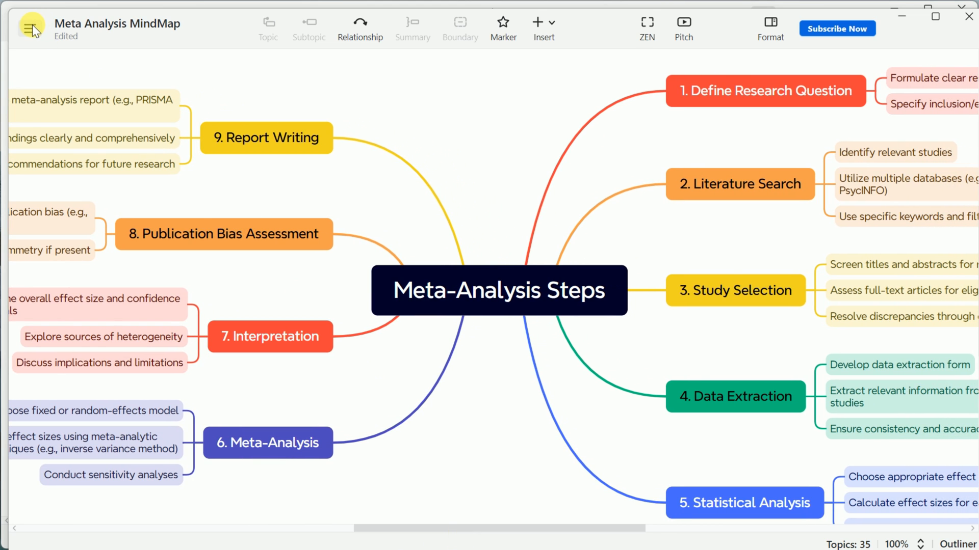
Export the current Meta-Analysis Steps map as a JPEG at 100%.
{"action": "left_click", "coordinate": [30, 28]}
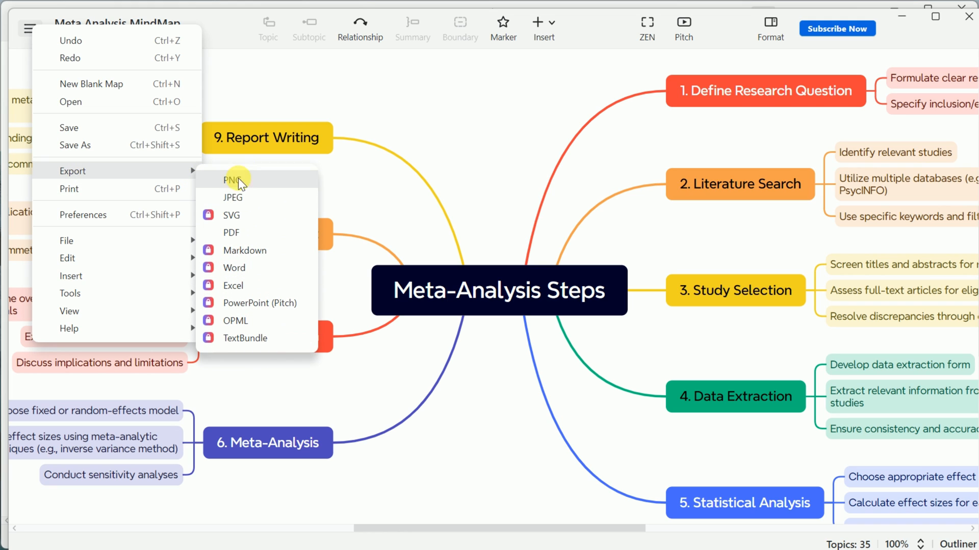
{"action": "mouse_move", "coordinate": [244, 197]}
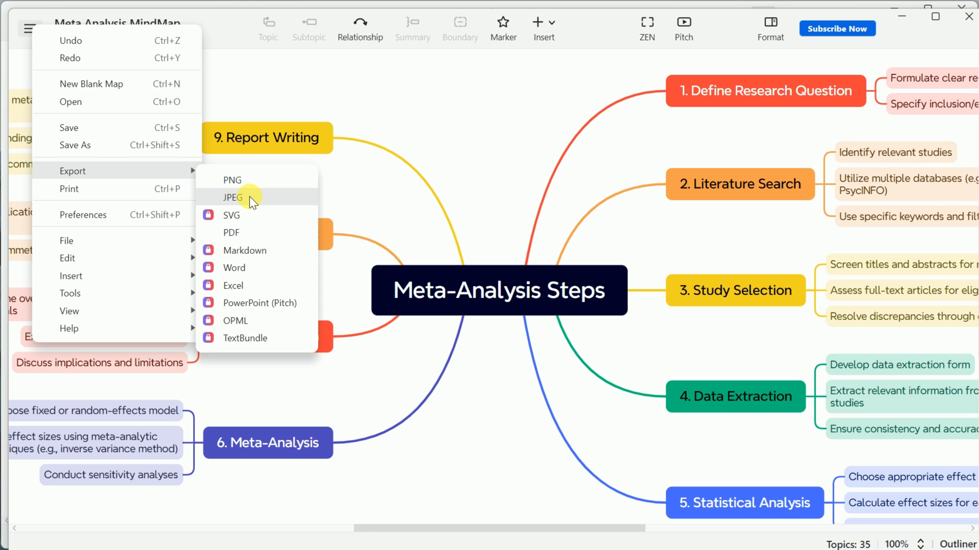
{"action": "left_click", "coordinate": [233, 197]}
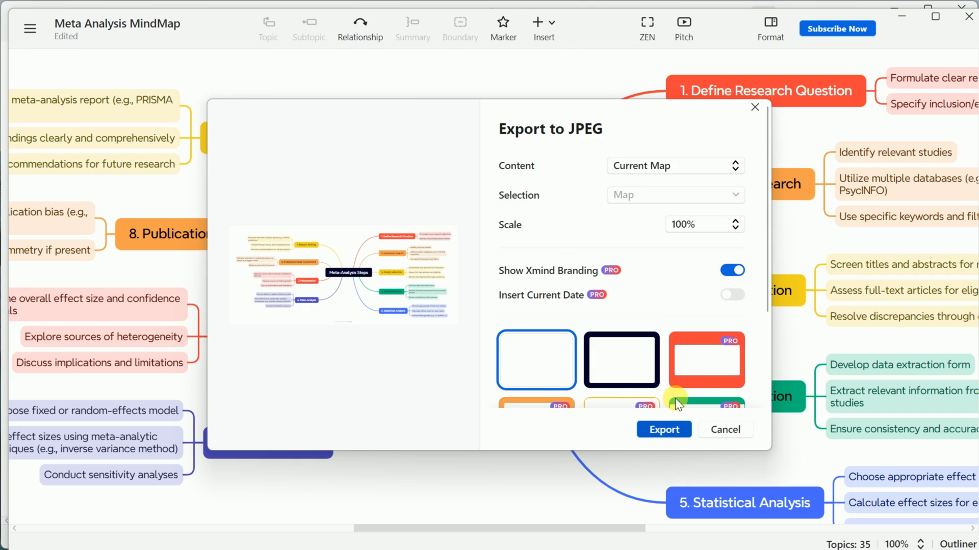
{"action": "left_click", "coordinate": [662, 429]}
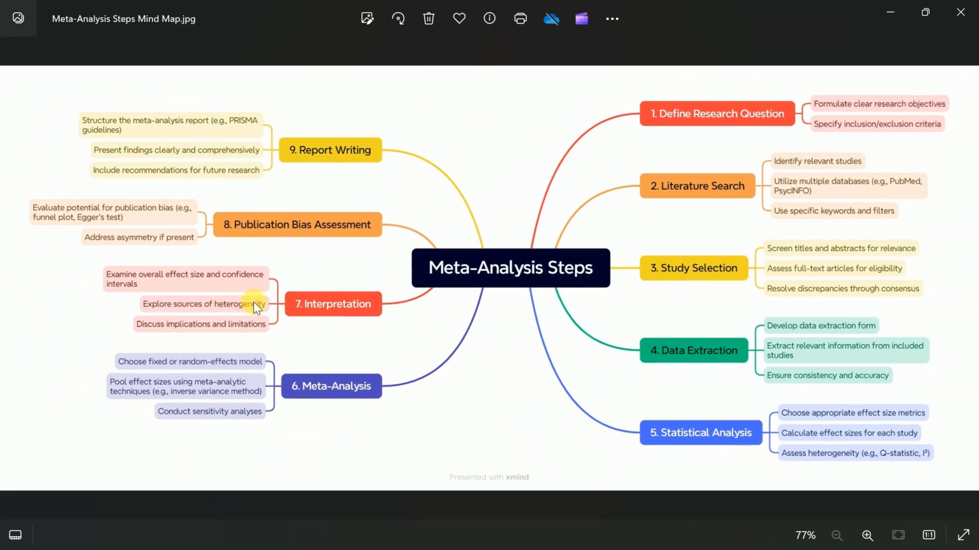
{"action": "left_click", "coordinate": [866, 535]}
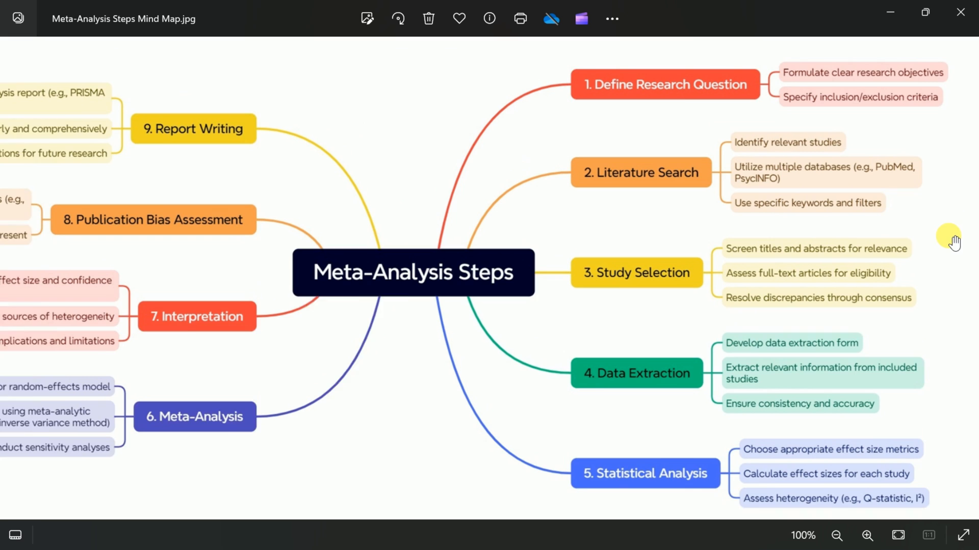
{"action": "left_click", "coordinate": [836, 535]}
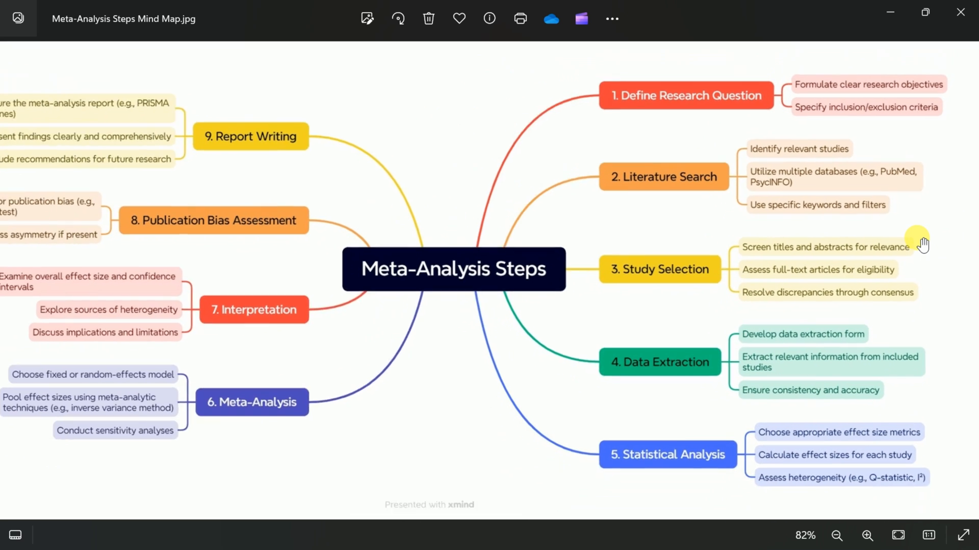